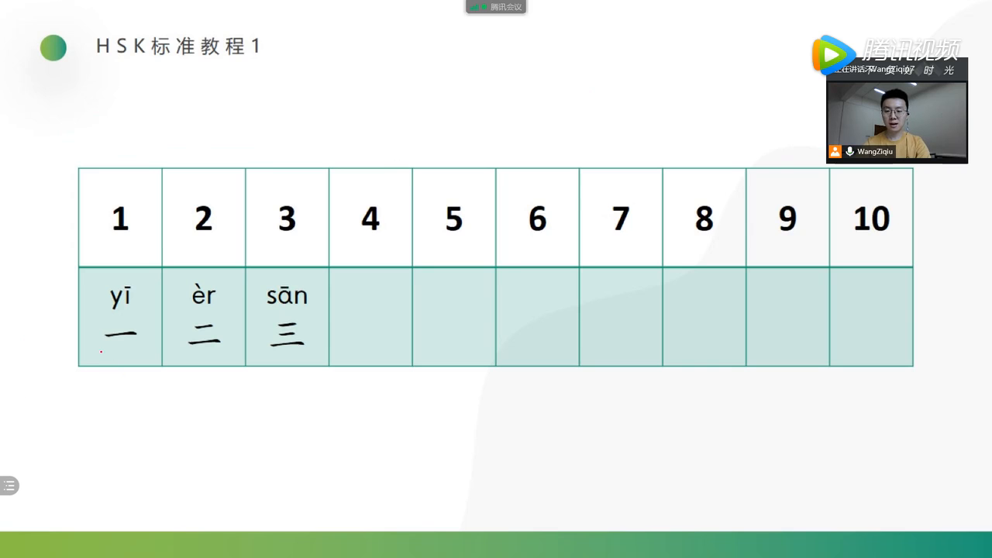
# Advance the slide animation to show sì and 四 in blue under number 4.
pyautogui.moveTo(91, 363); pyautogui.dragTo(314, 376)
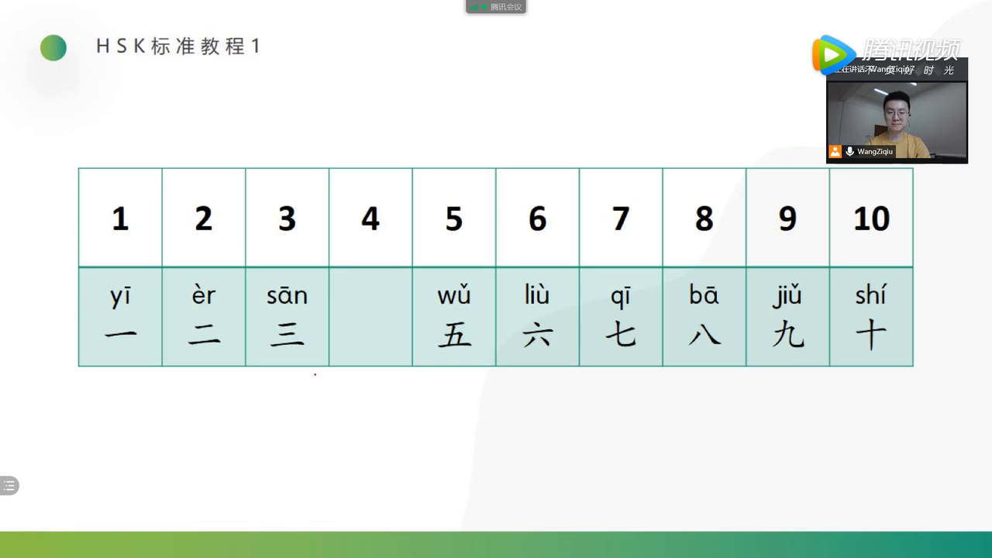
pyautogui.click(370, 317)
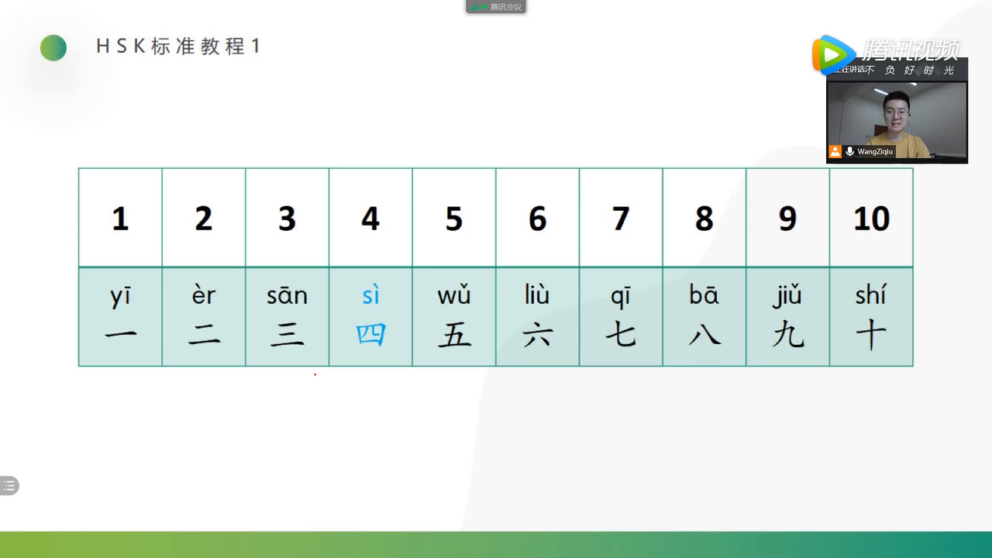